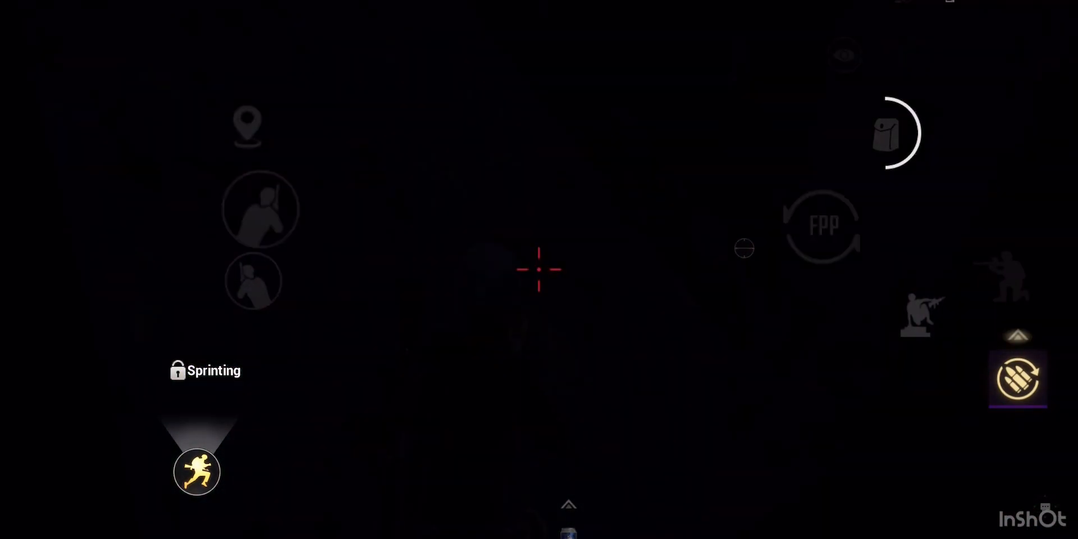
pyautogui.click(743, 248)
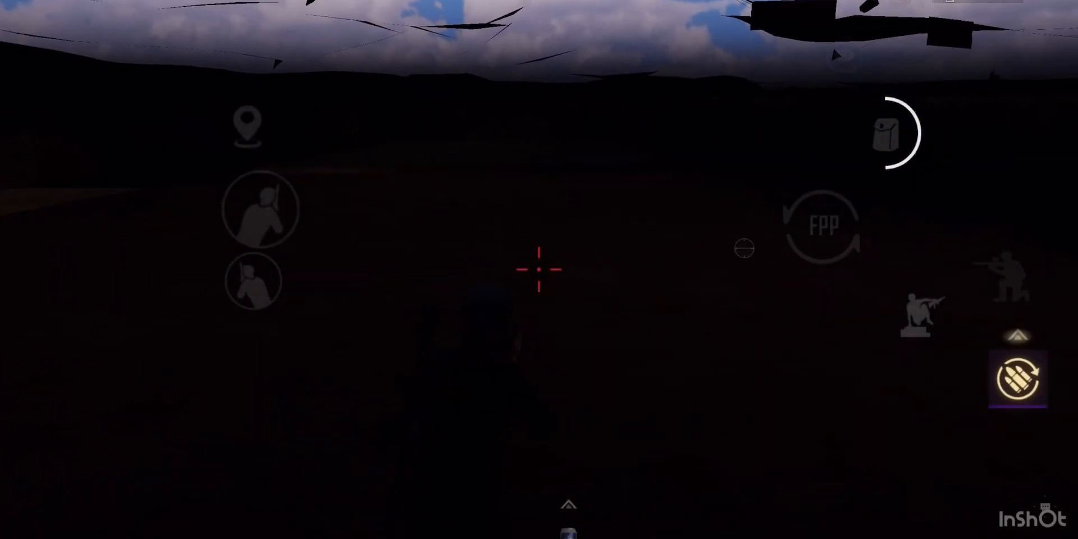
pyautogui.click(169, 347)
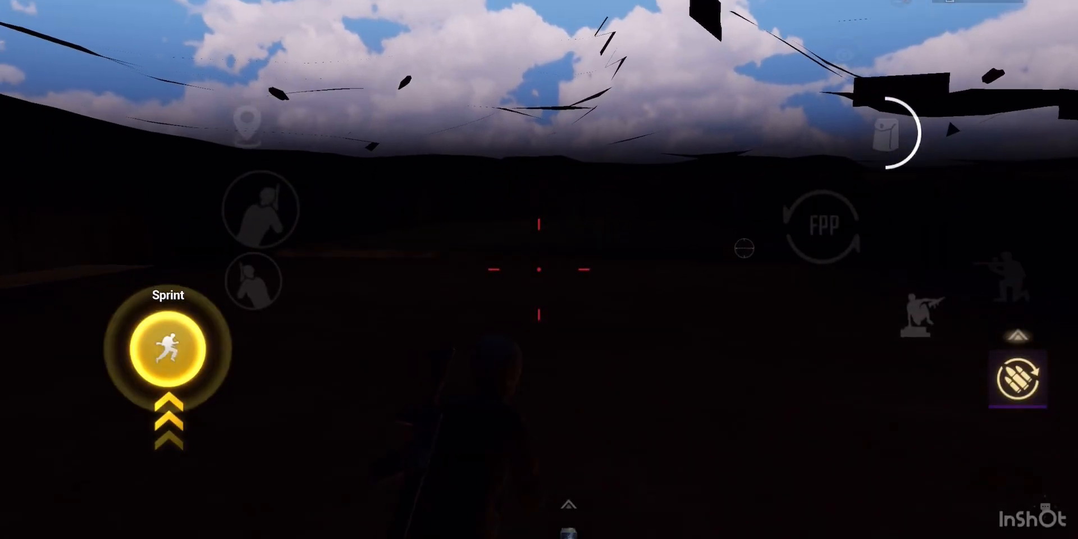
pyautogui.click(169, 350)
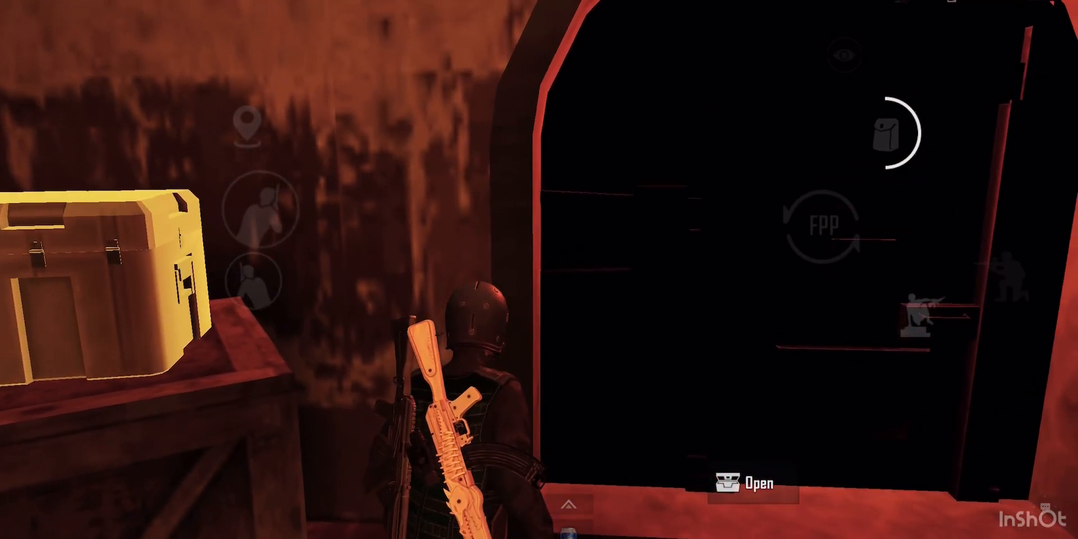
pyautogui.click(753, 484)
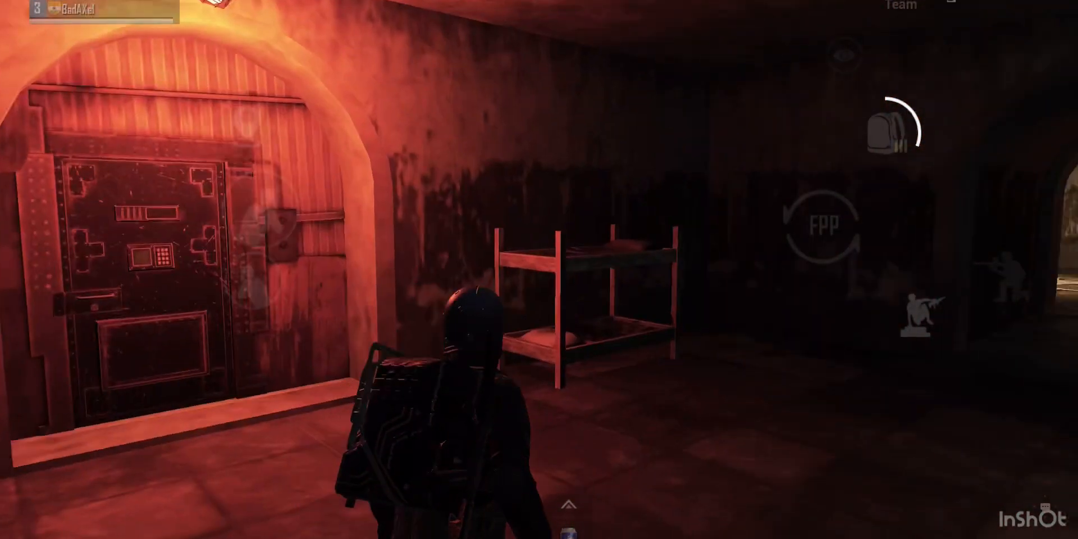
pyautogui.click(165, 382)
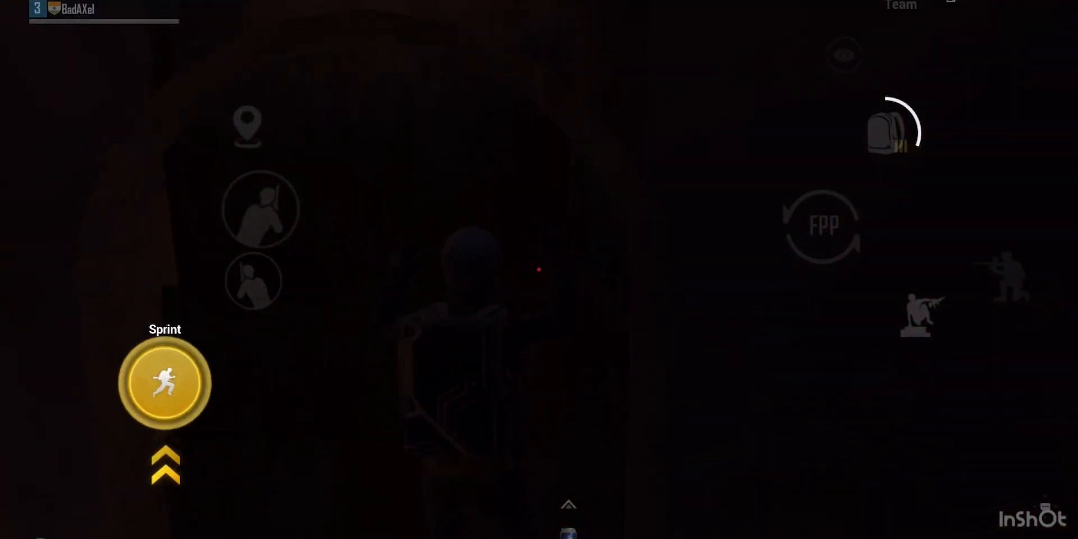